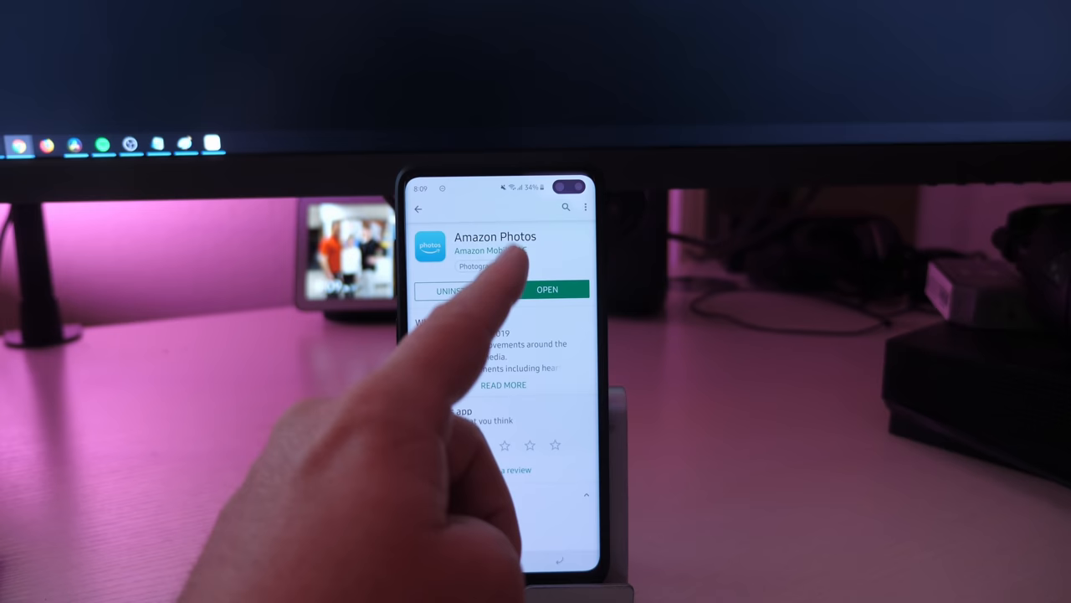
Launch the newly installed Amazon Photos app from its Play Store page.
click(545, 290)
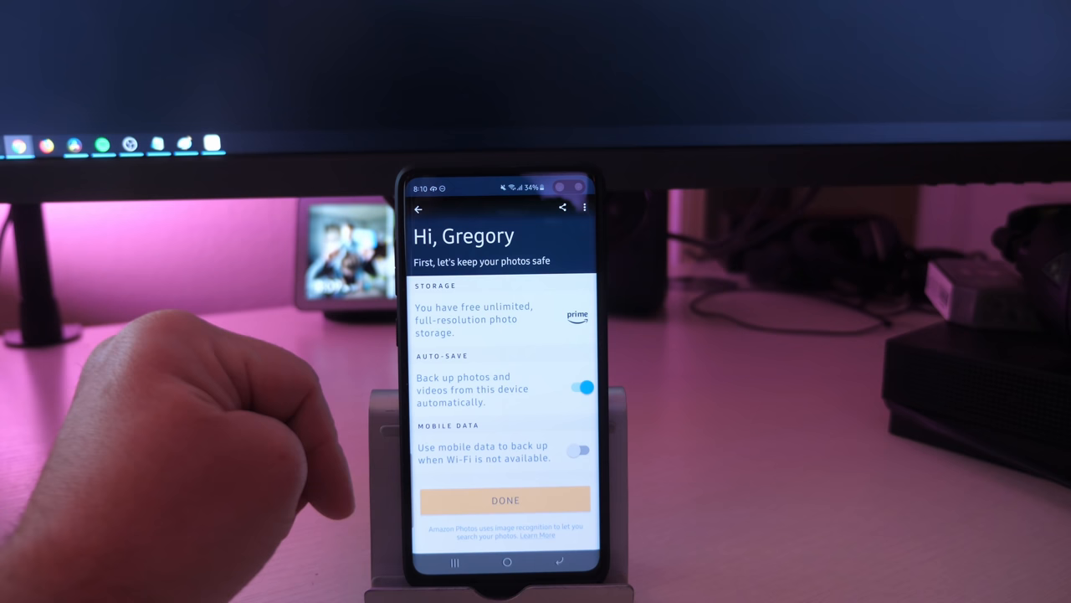
Finish backup setup with Done, then visit the Sharing and Albums views.
click(506, 499)
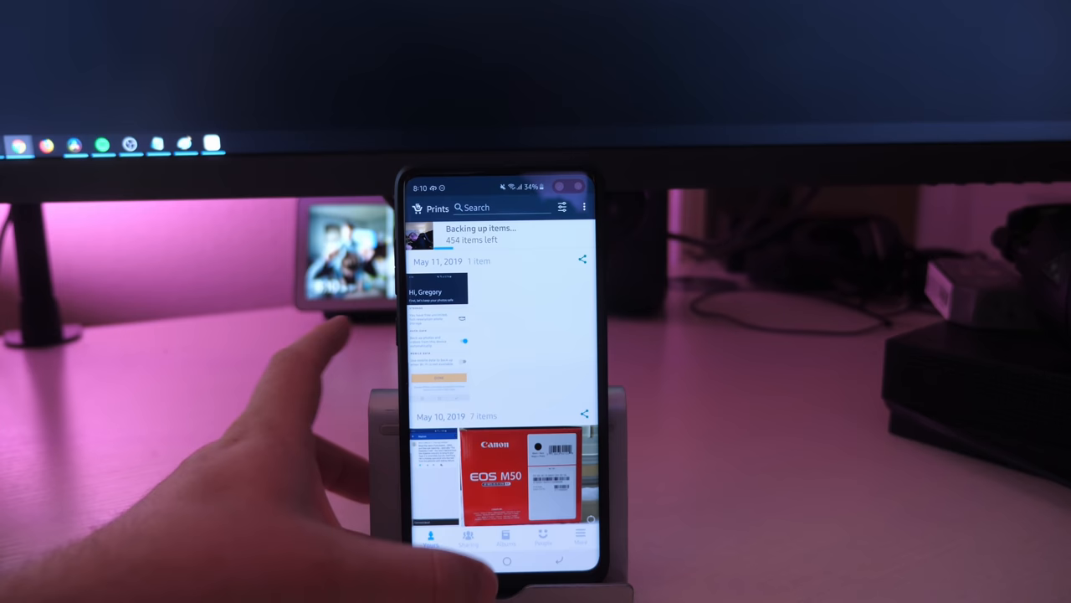
click(469, 539)
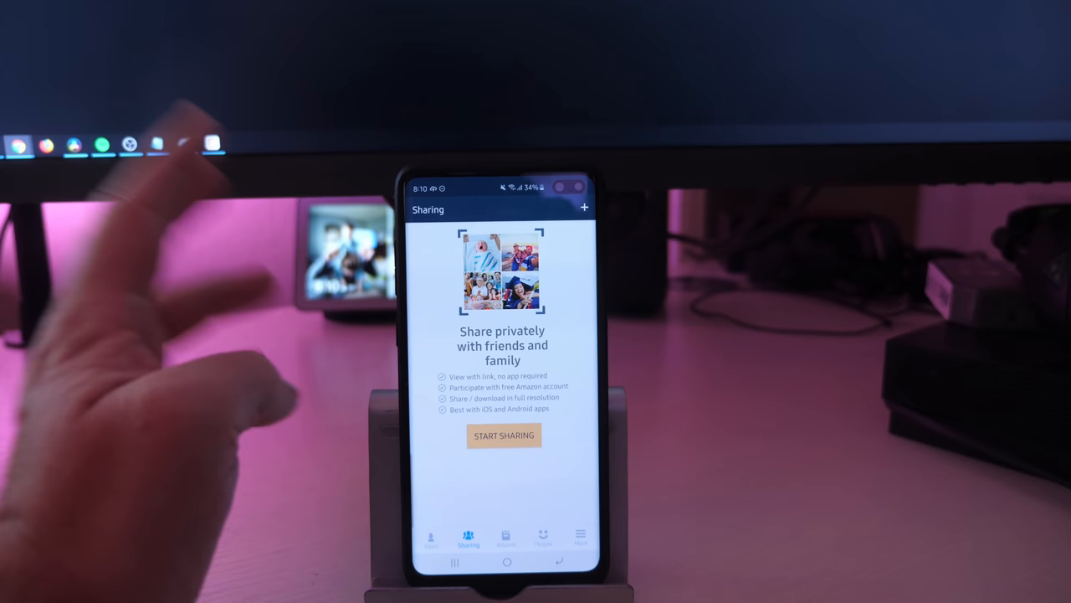
click(505, 537)
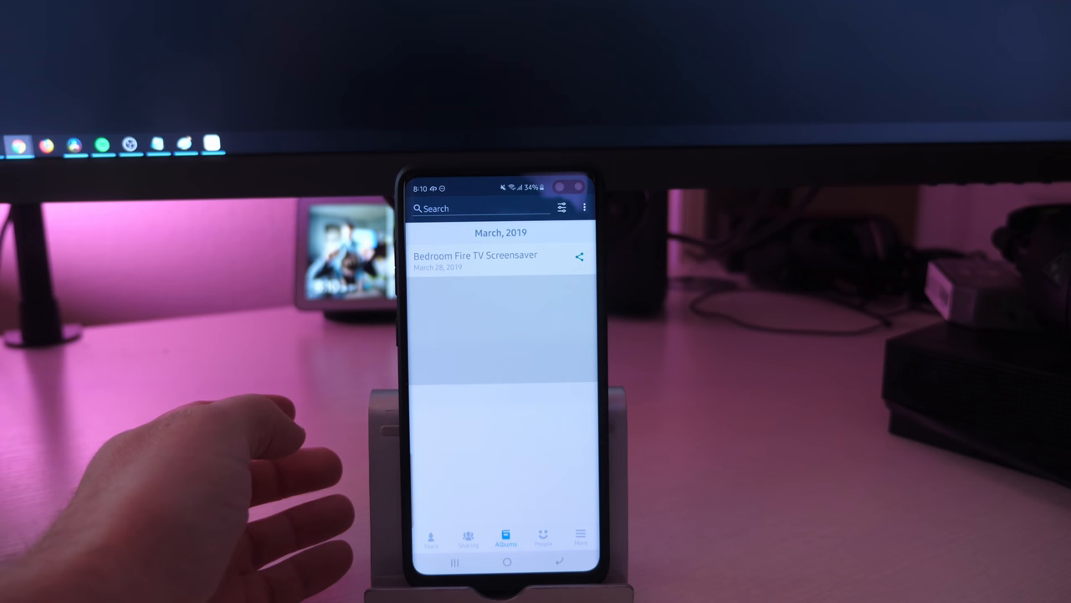
View the People recognized in photos, then the More menu with backup status.
click(542, 539)
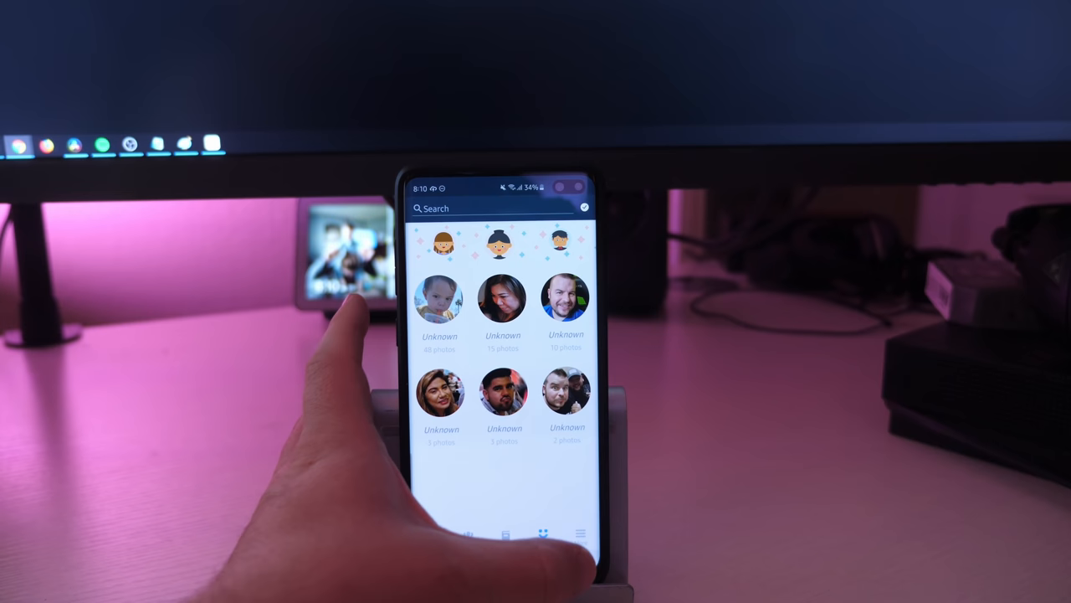
click(579, 532)
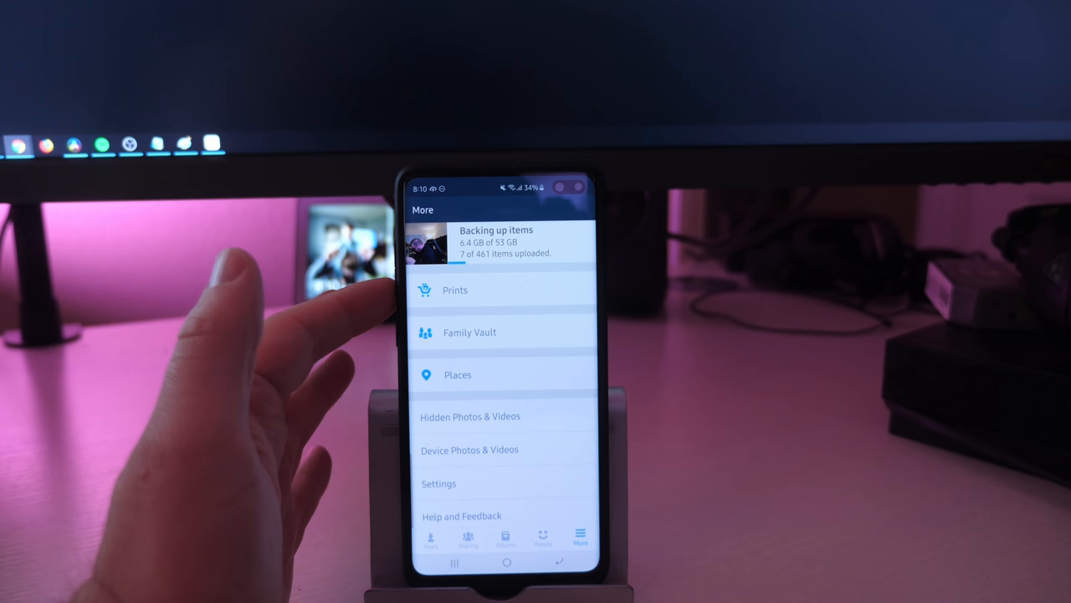
click(456, 290)
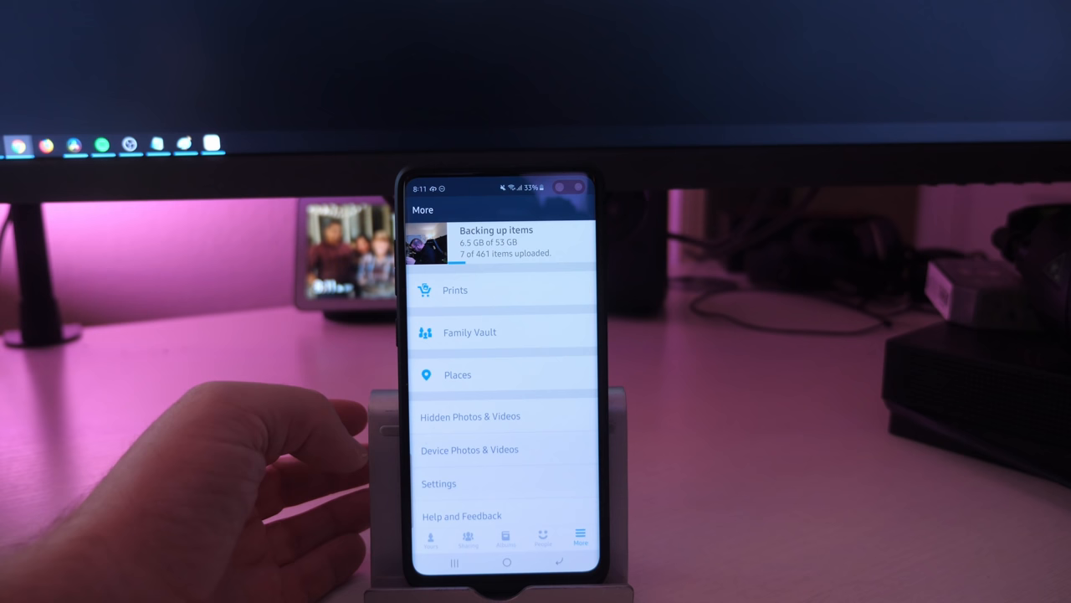
click(438, 482)
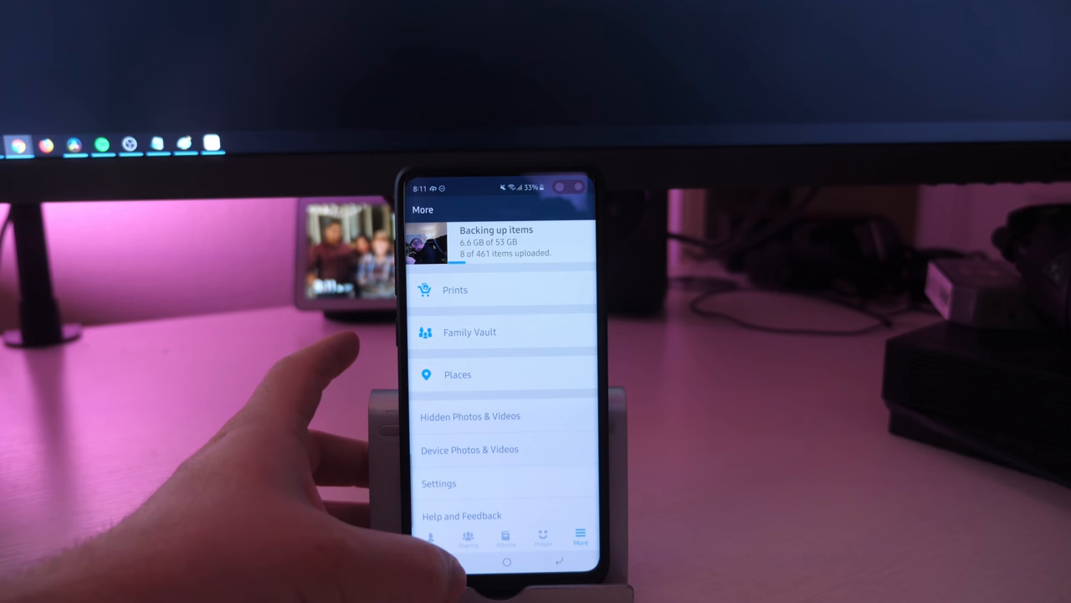
Return to the Photos timeline while the backup continues uploading.
click(455, 290)
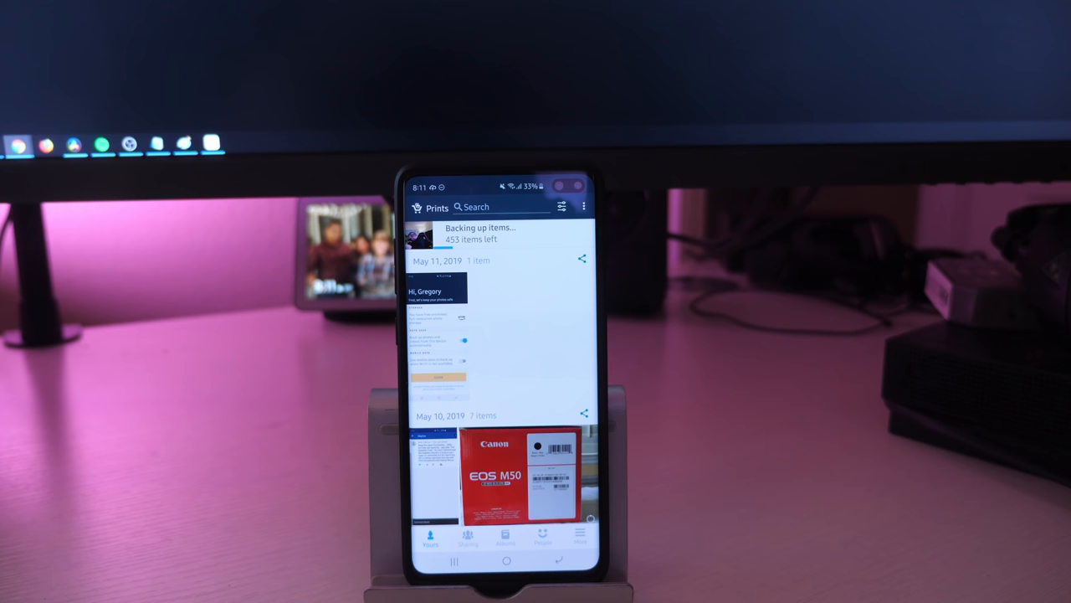